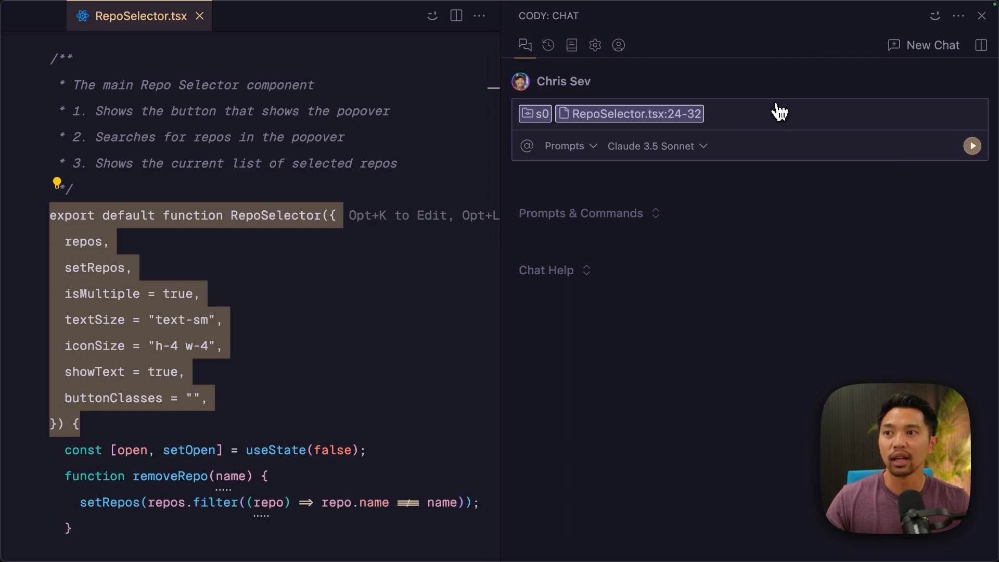
# Ask Cody 'add typescript types here' about the RepoSelector props on lines 24-32
pyautogui.write('add typescript types here')
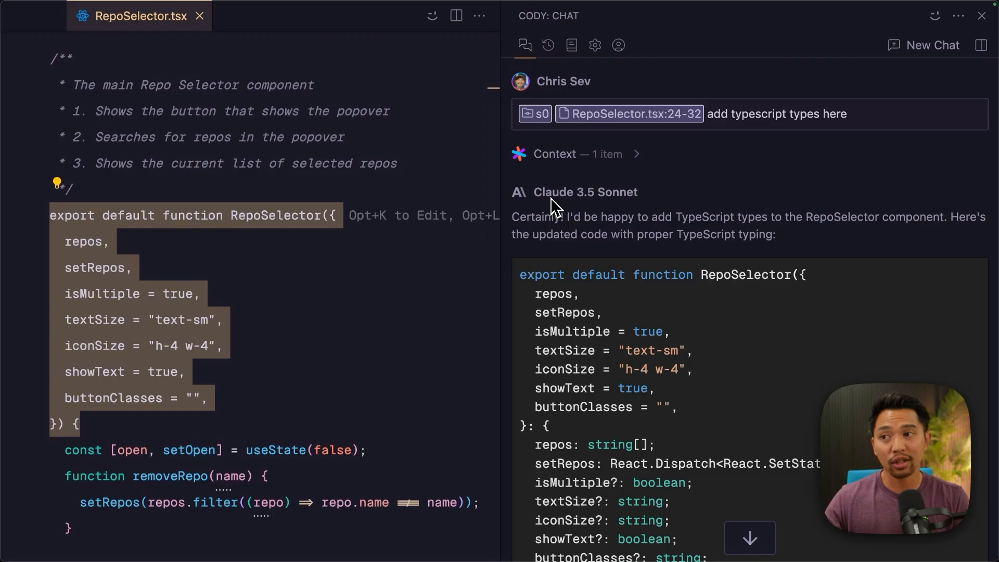
pyautogui.moveTo(647, 201)
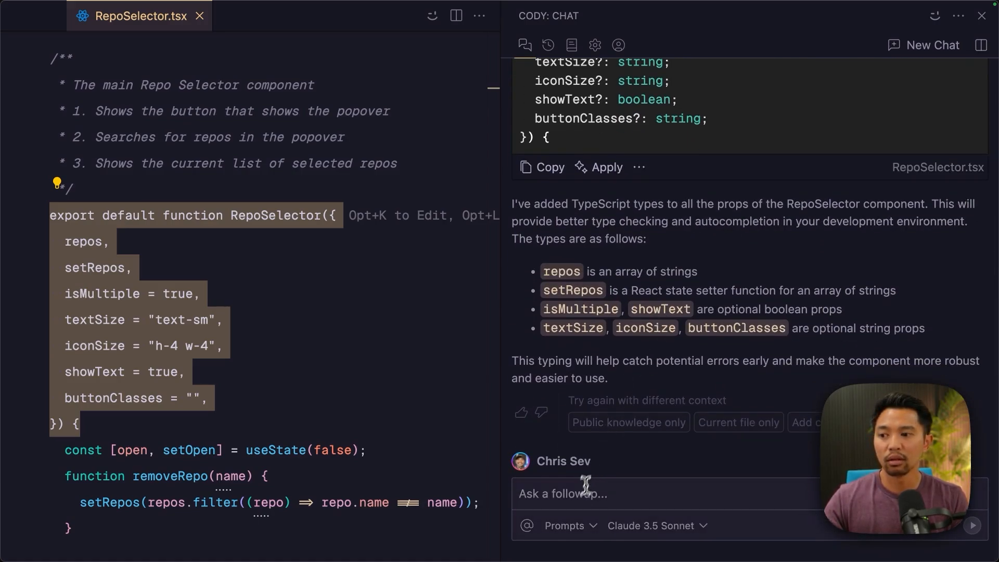
# Tell Cody repos is an array of objects, ask for its signature, and review the reply
pyautogui.write('repos is an array of o')
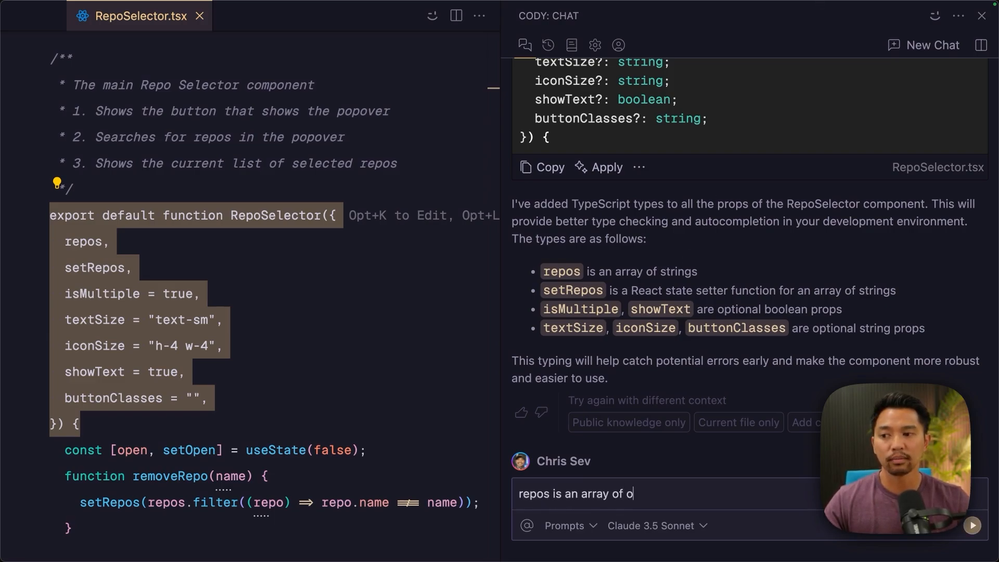
pyautogui.write('bjects. can you find the')
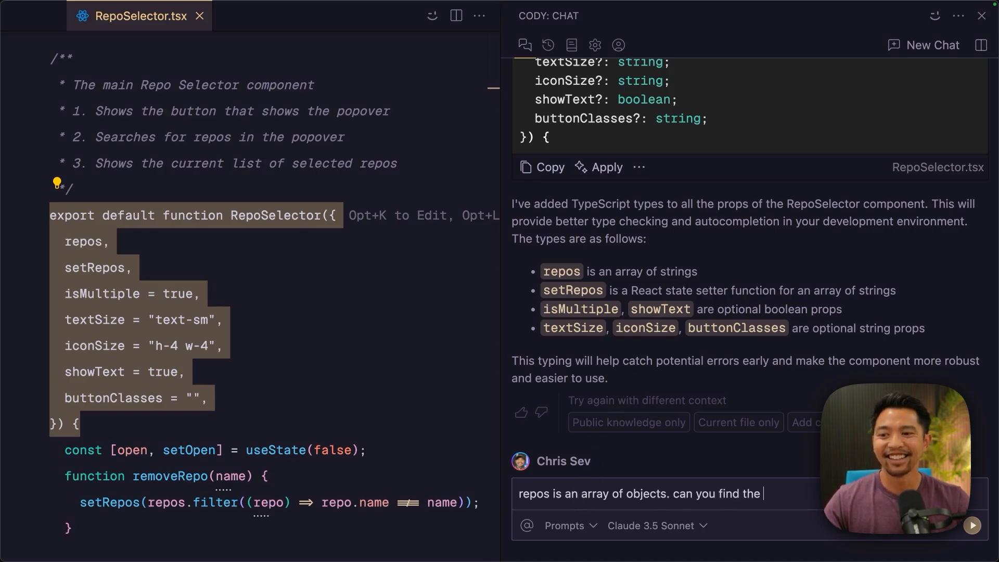
pyautogui.write('signature for repos')
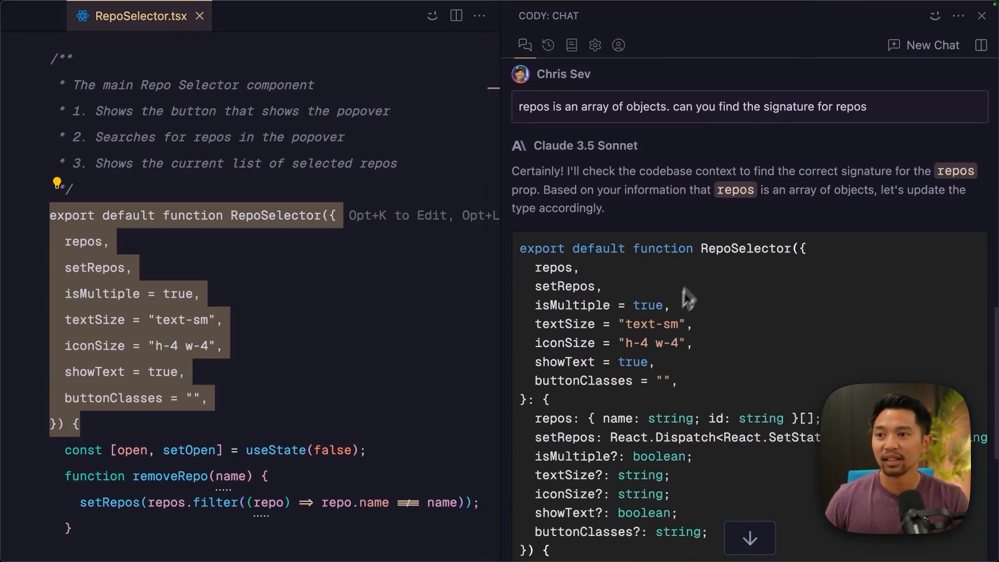
pyautogui.scroll(-3)
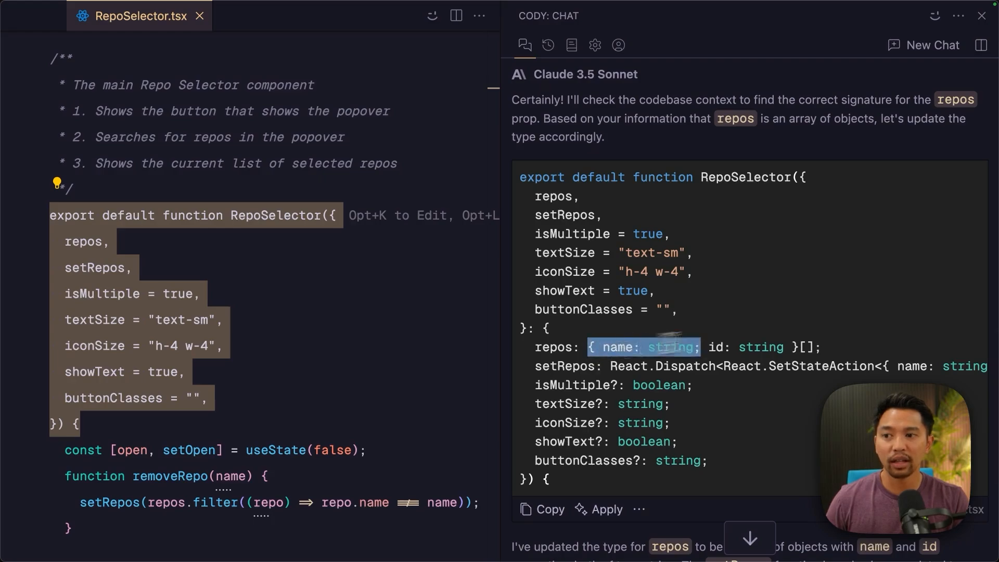
pyautogui.scroll(-3)
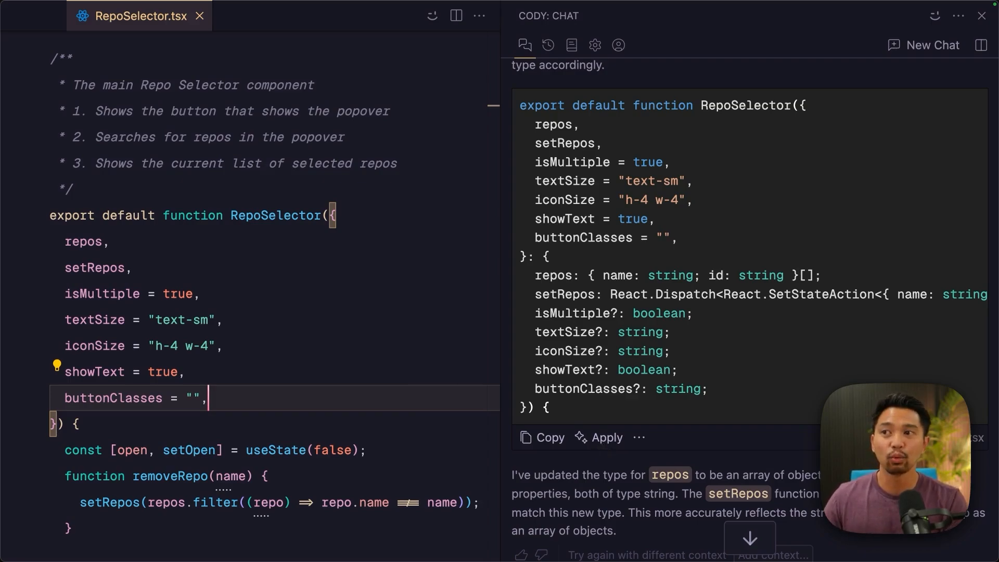
# Apply Cody's revised prop types to RepoSelector.tsx and review the inline diff
pyautogui.click(605, 437)
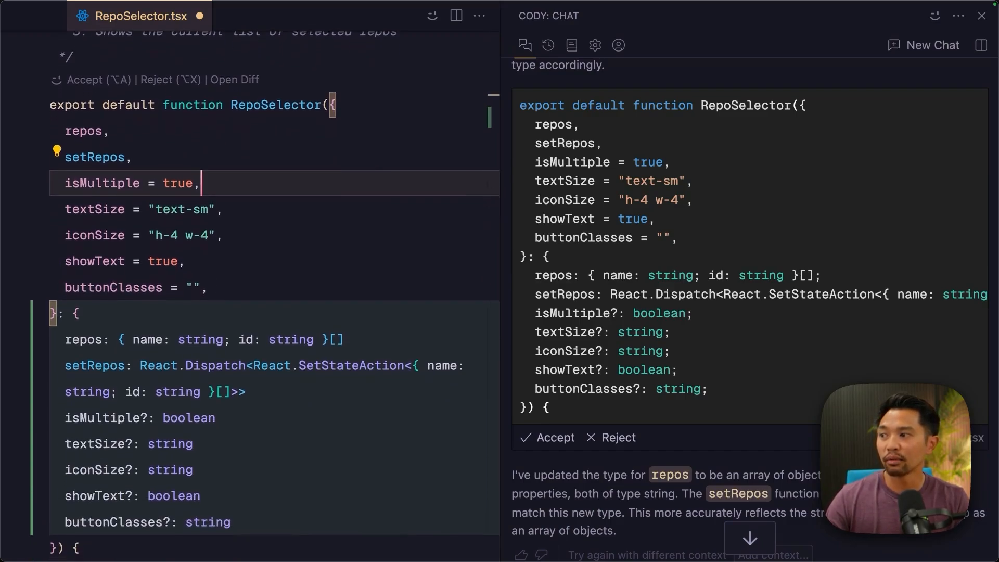
pyautogui.scroll(-3)
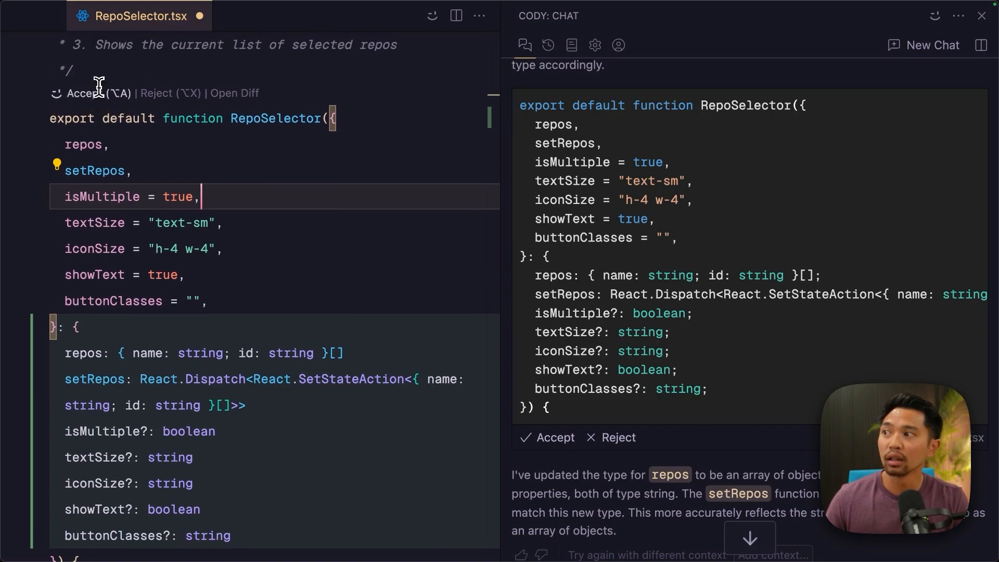
pyautogui.moveTo(191, 118)
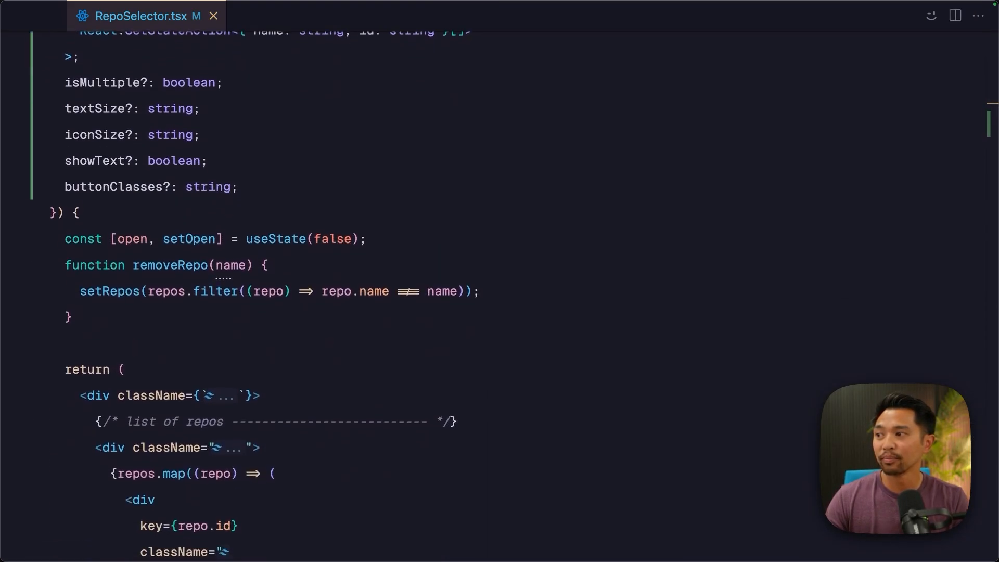
# Scroll the editor down to the searchForRepos function and click at its end
pyautogui.scroll(-3)
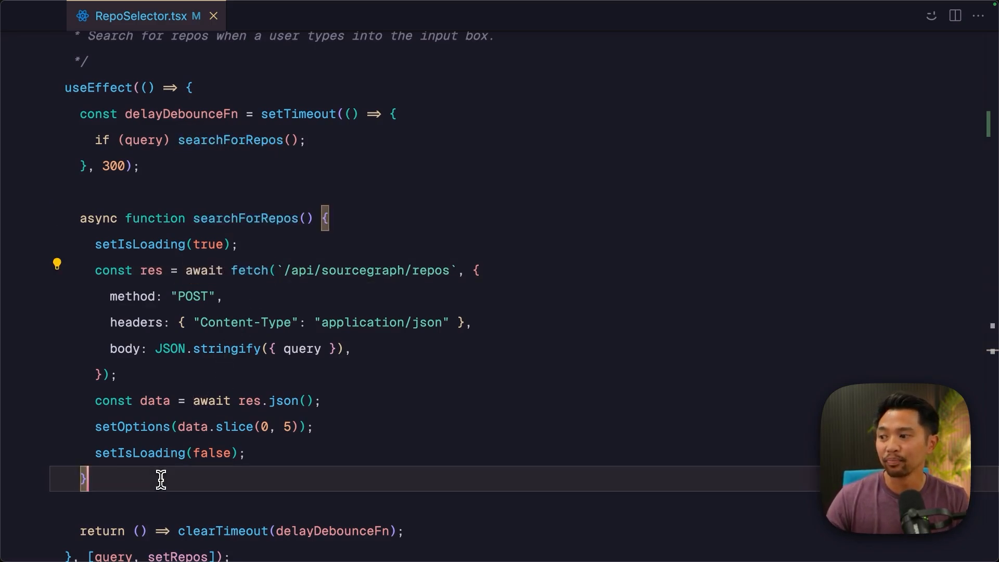
pyautogui.click(977, 15)
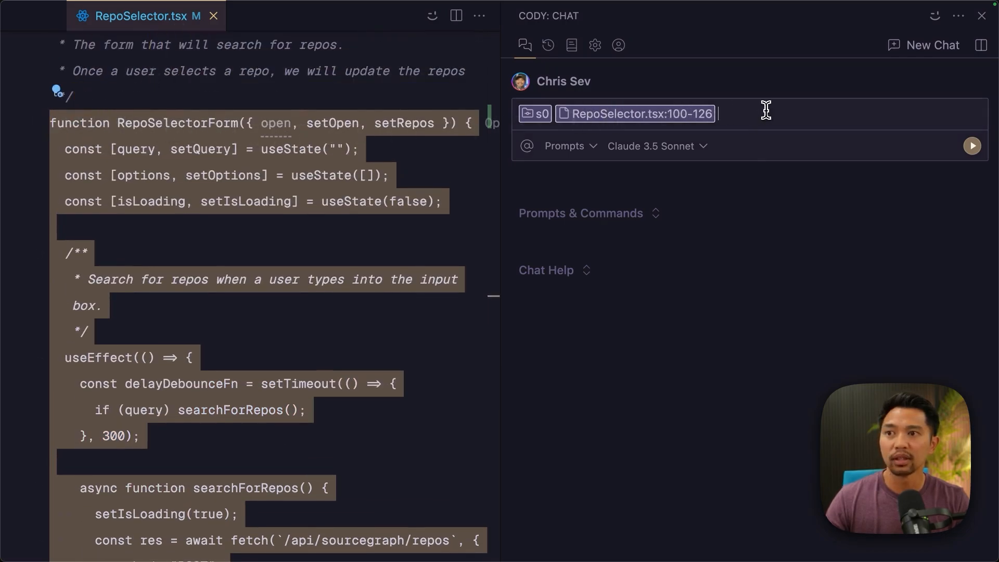
# Ask Cody 'help me add error handling please!' and read its try/catch/finally reply
pyautogui.write('help me add')
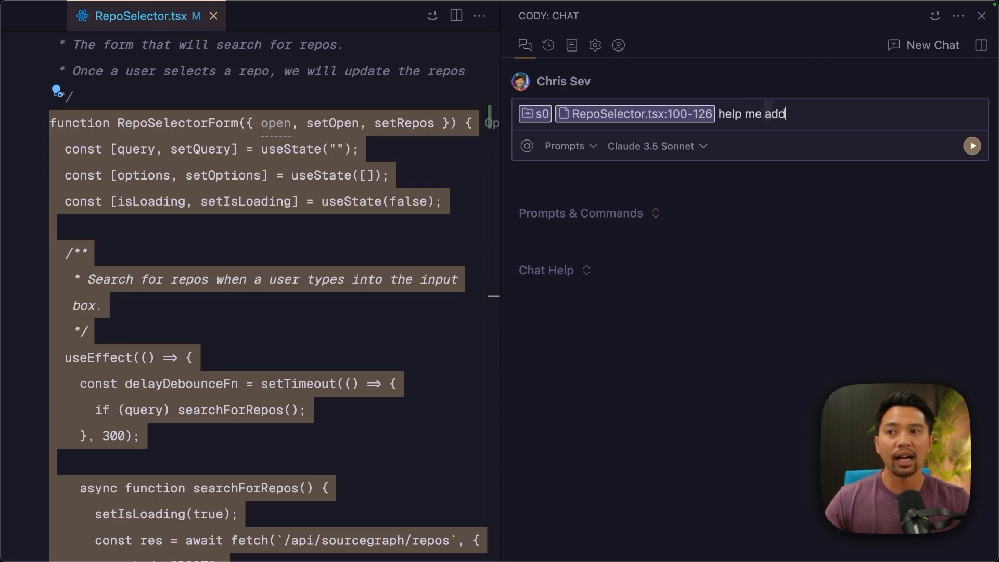
pyautogui.write('error handling ples')
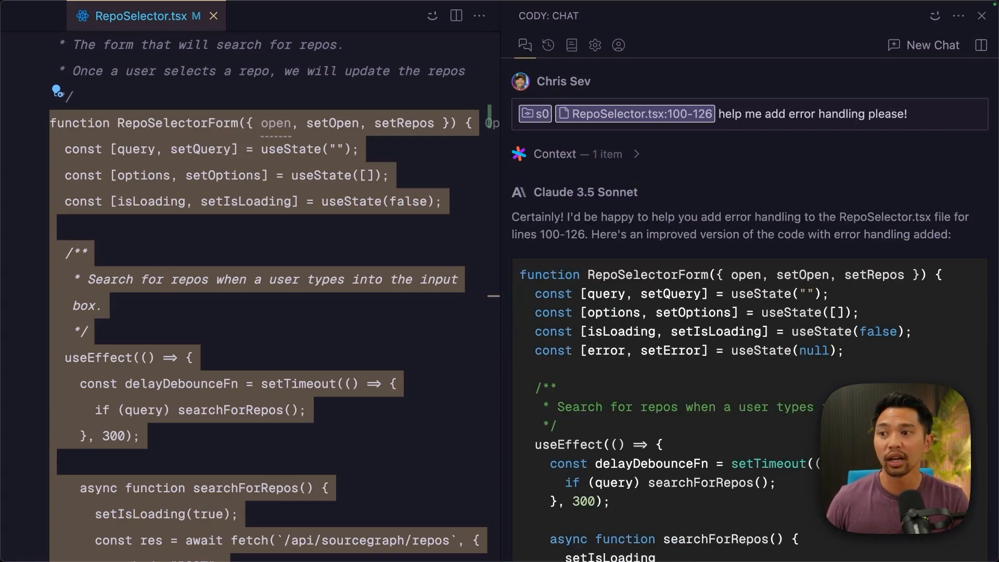
pyautogui.scroll(-3)
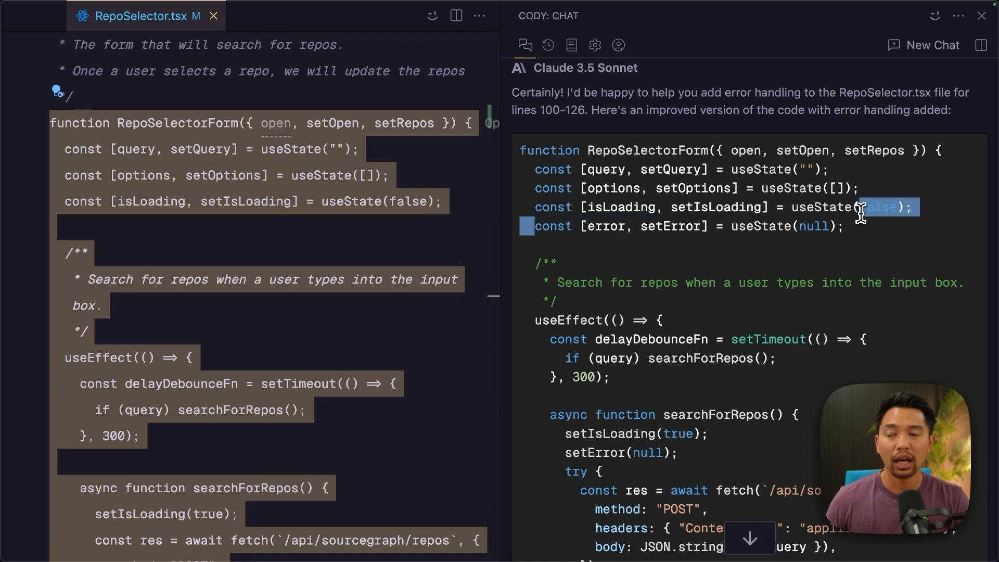
pyautogui.scroll(-3)
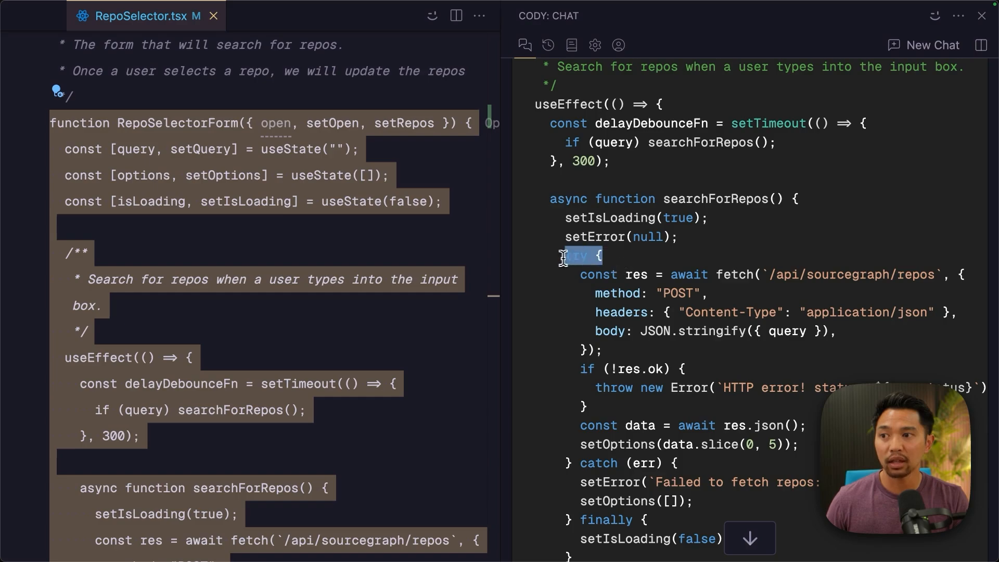
pyautogui.scroll(-3)
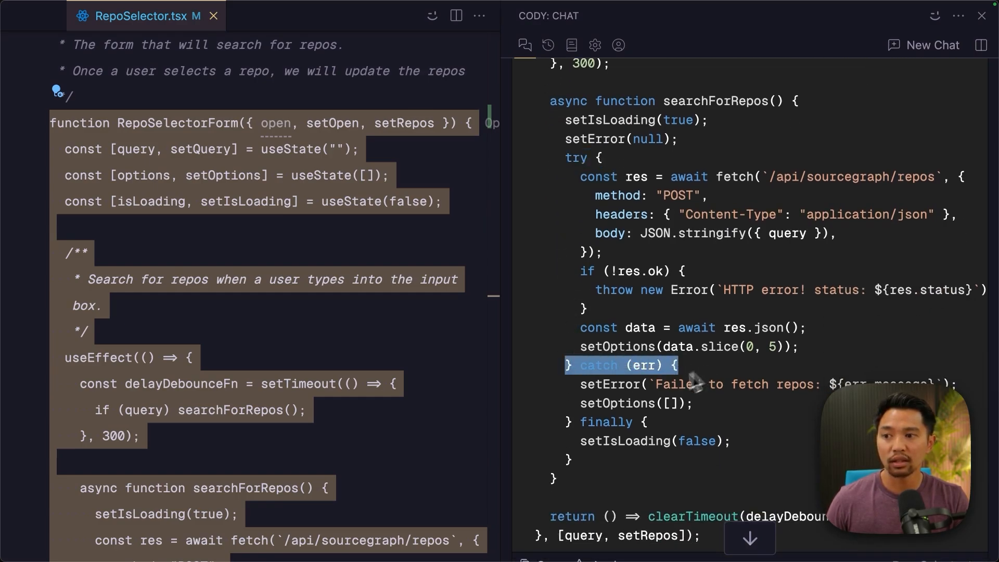
pyautogui.scroll(-3)
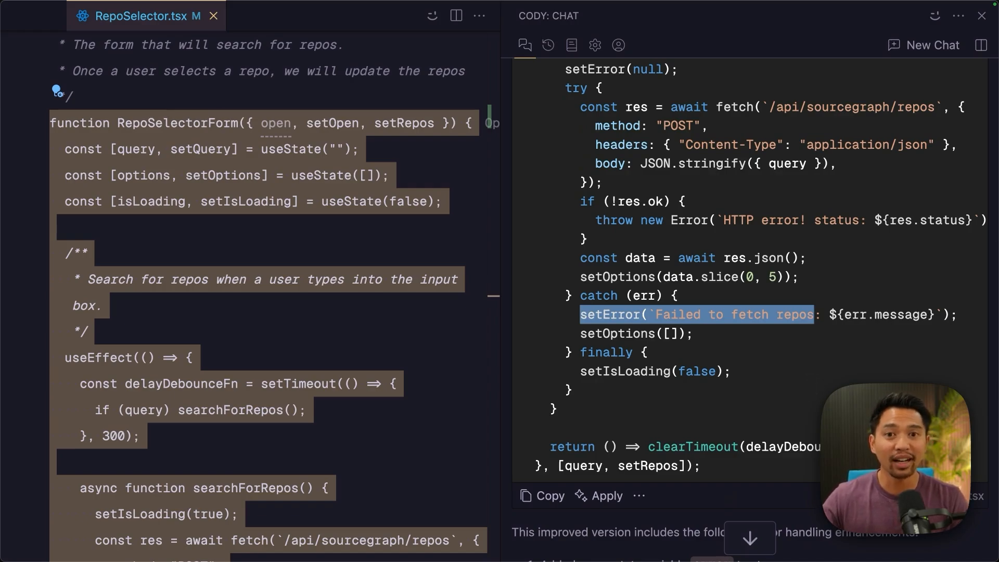
pyautogui.scroll(-3)
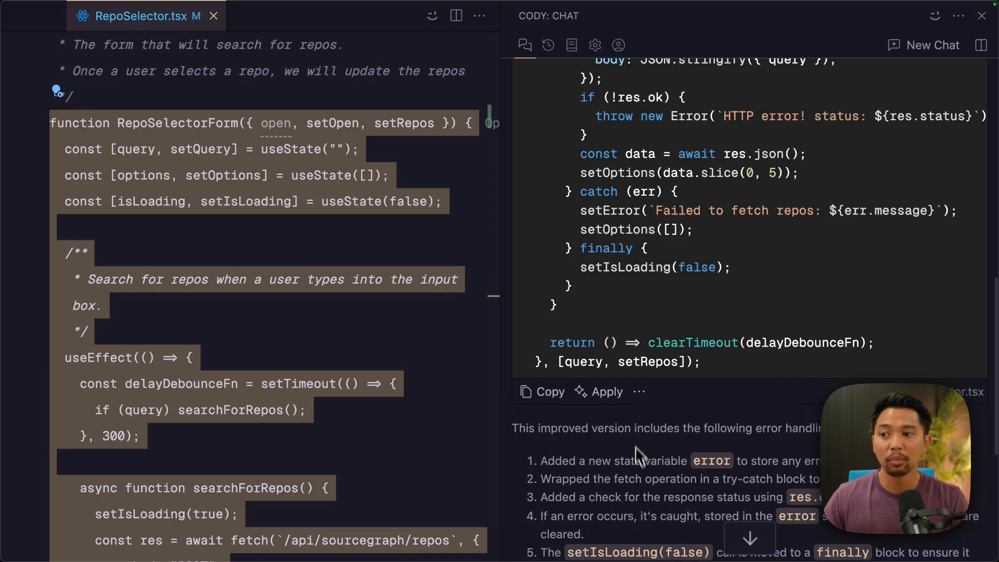
# Smart Apply Cody's error-handling code to RepoSelector.tsx and scroll through the diff
pyautogui.click(598, 391)
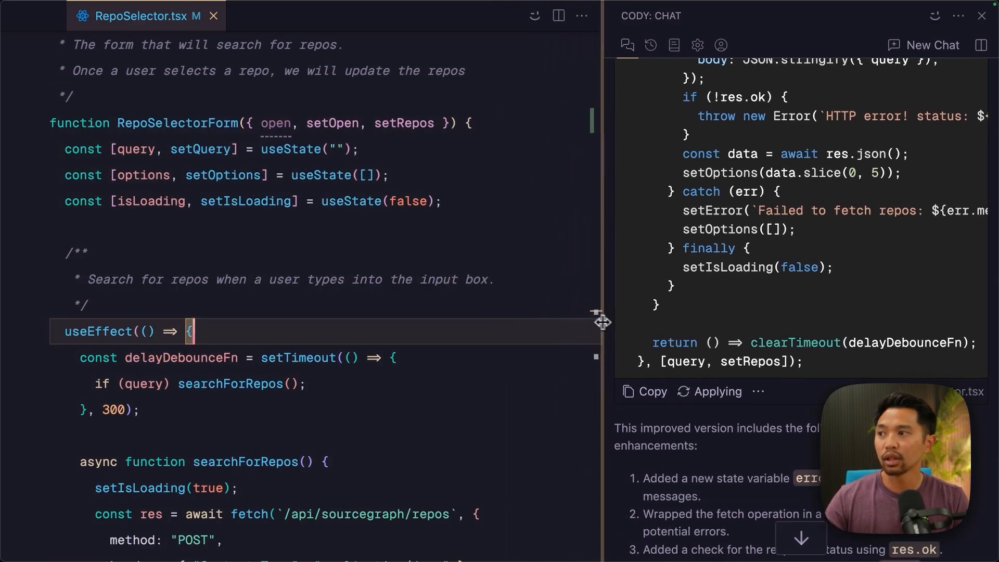
pyautogui.scroll(-3)
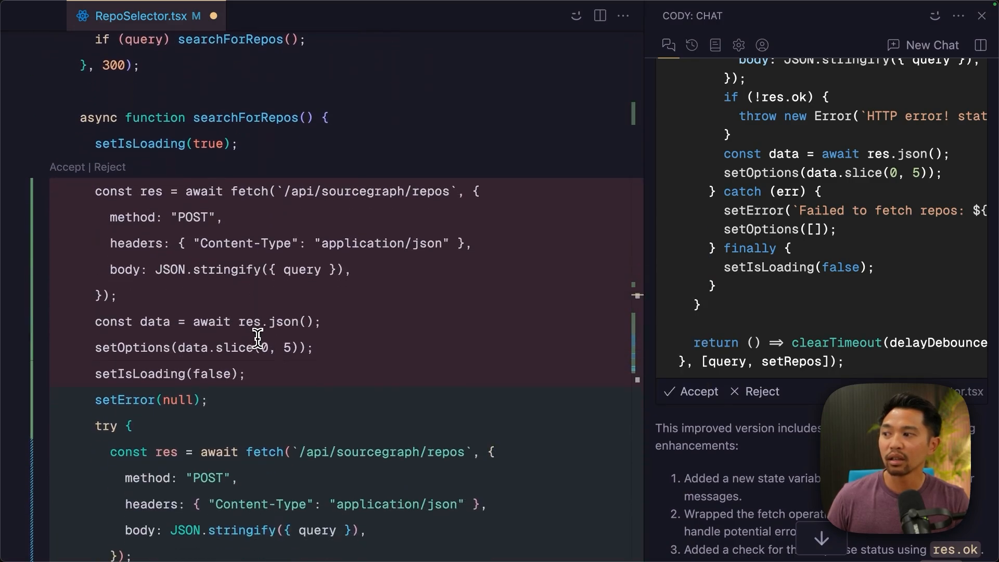
pyautogui.scroll(-3)
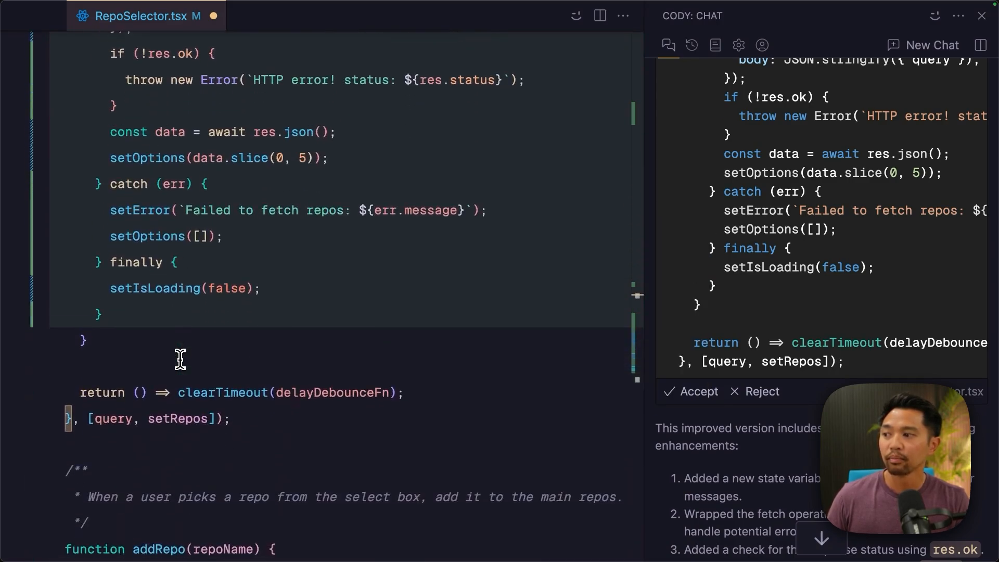
pyautogui.scroll(-3)
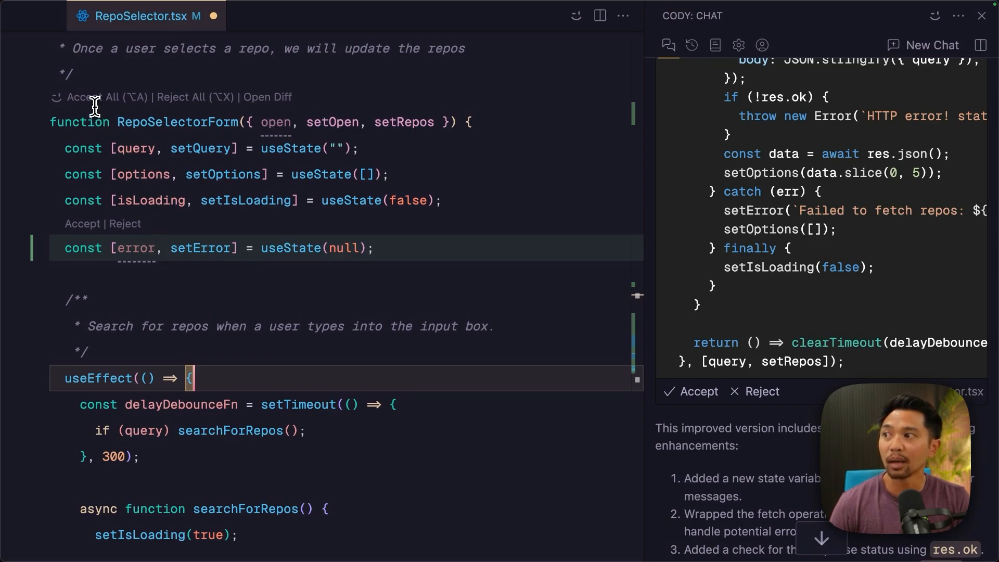
pyautogui.moveTo(703, 363)
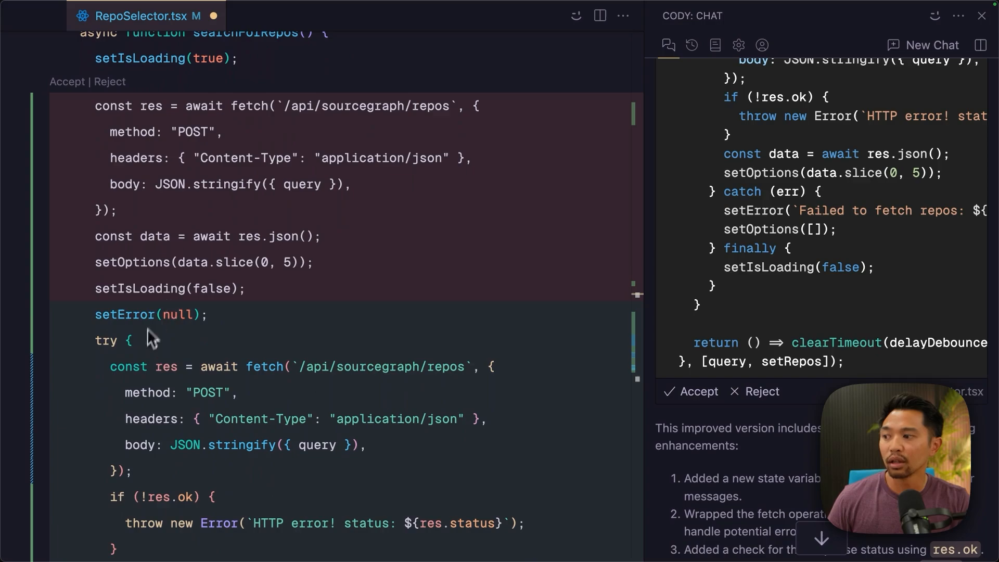
pyautogui.scroll(-3)
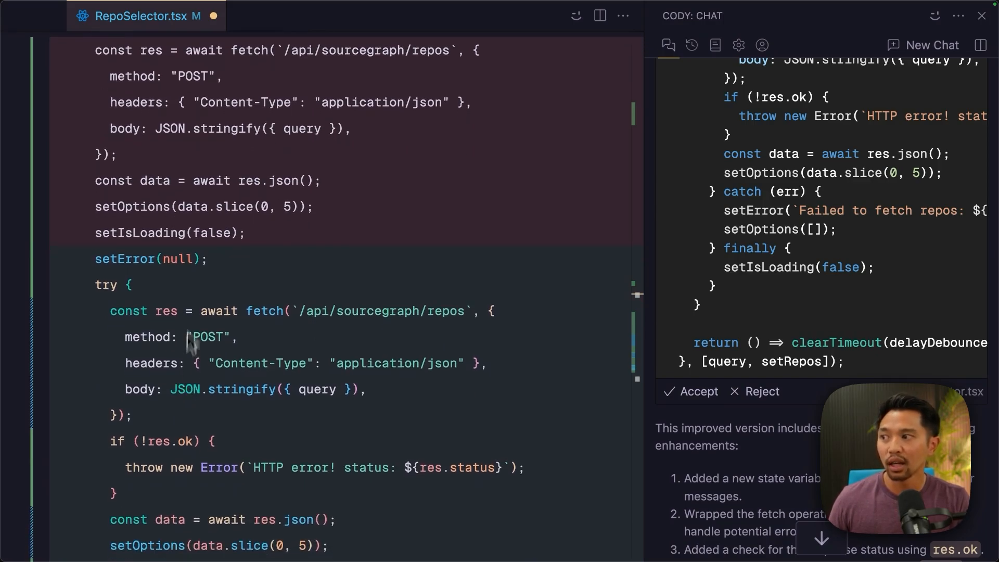